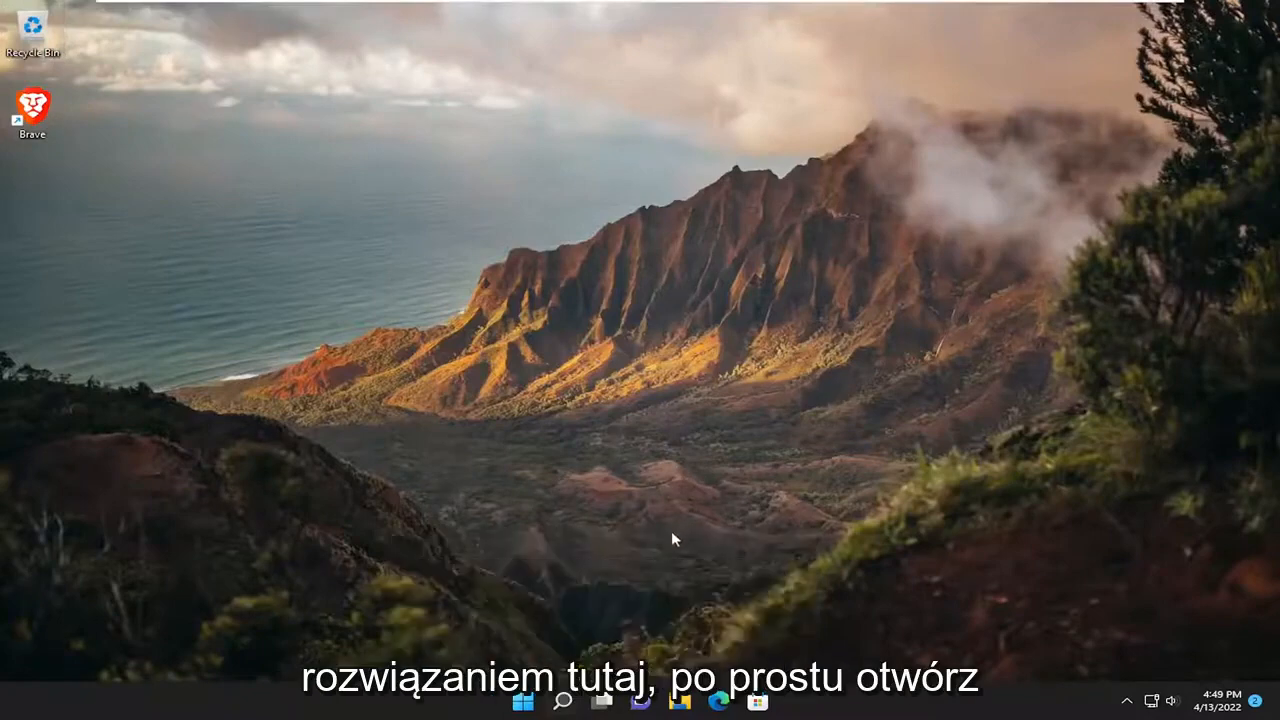
Find 'apps and features' in Windows search and open its settings page.
left_click(564, 700)
type("apps and features")
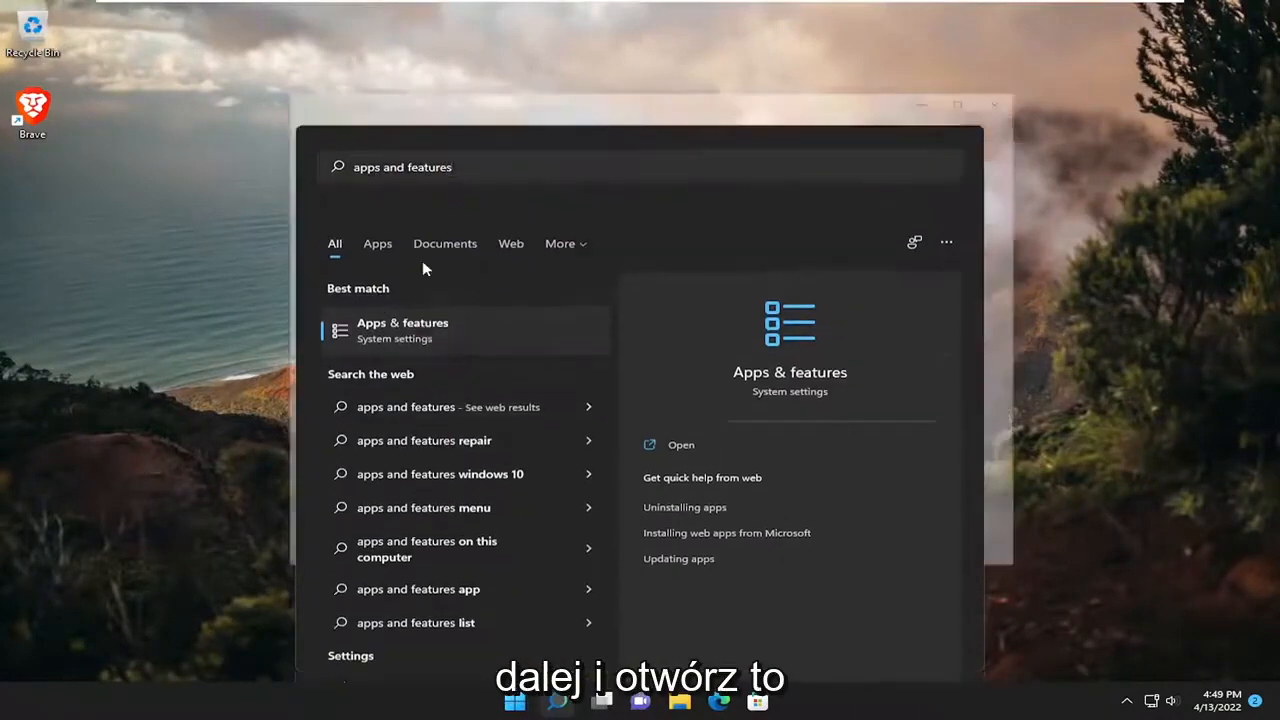
left_click(402, 330)
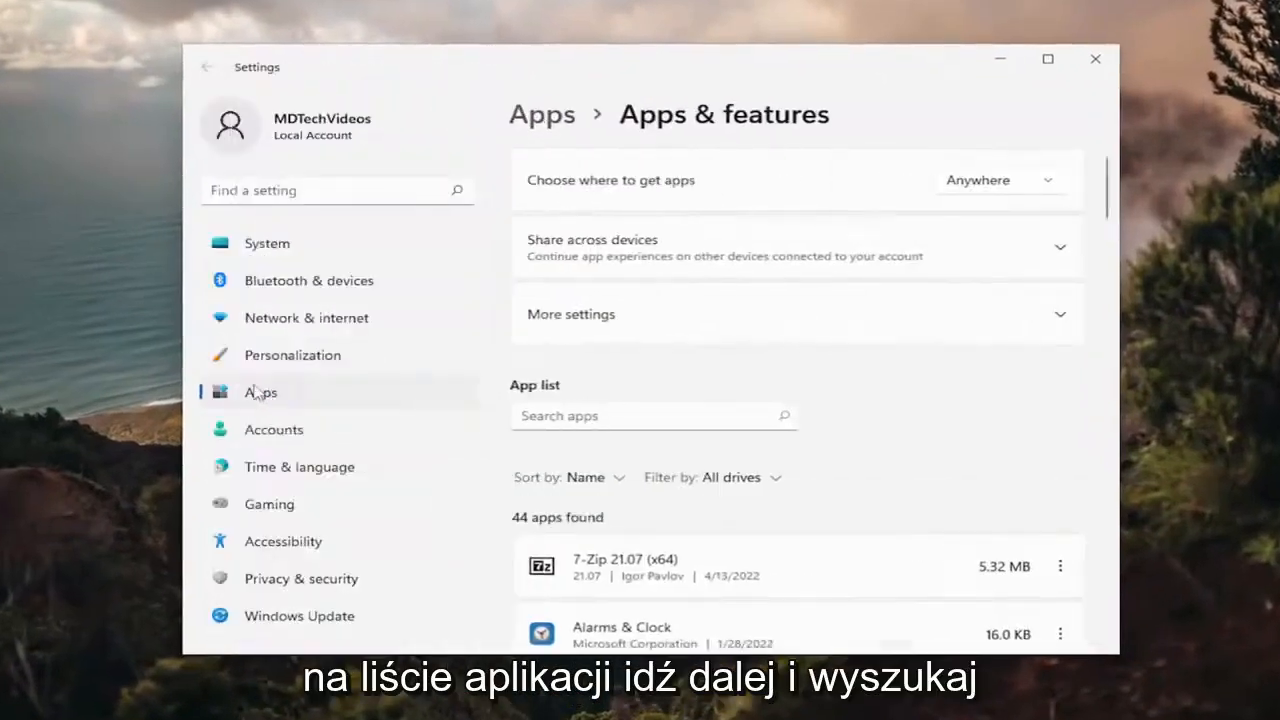
Filter the app list for 'brav' and request uninstalling Brave from its menu.
type("brave")
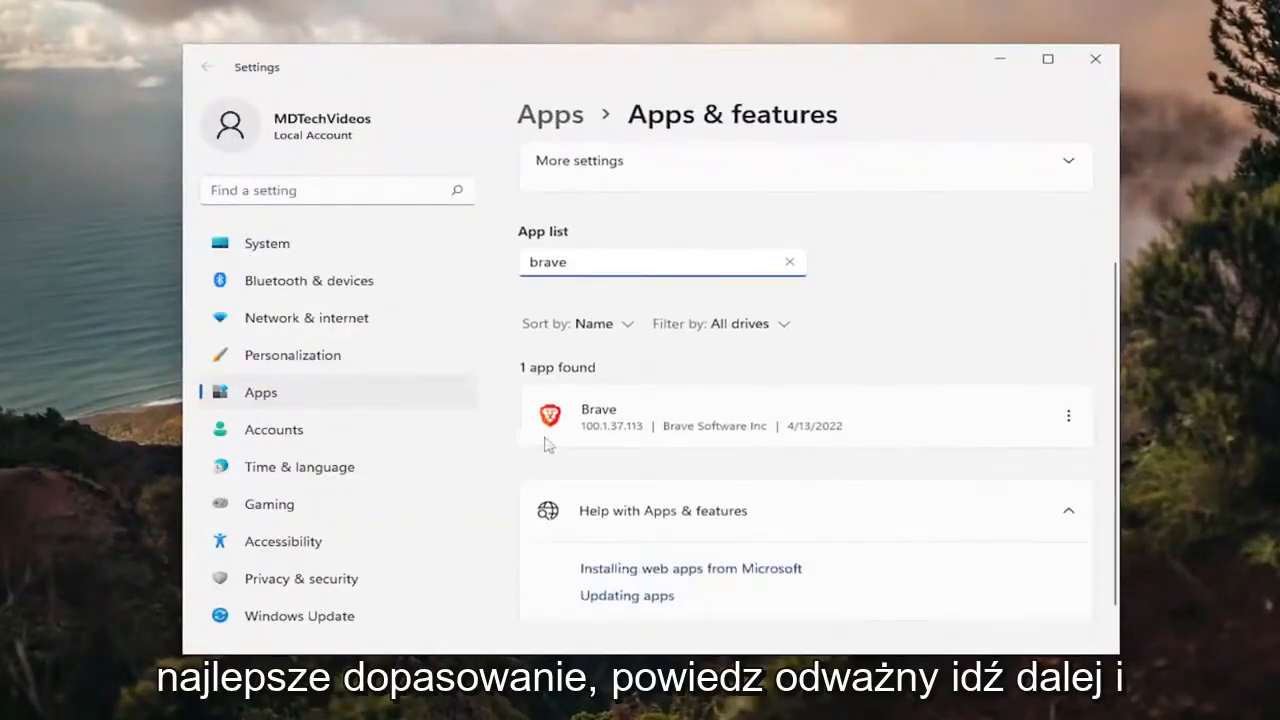
mouse_move(1068, 414)
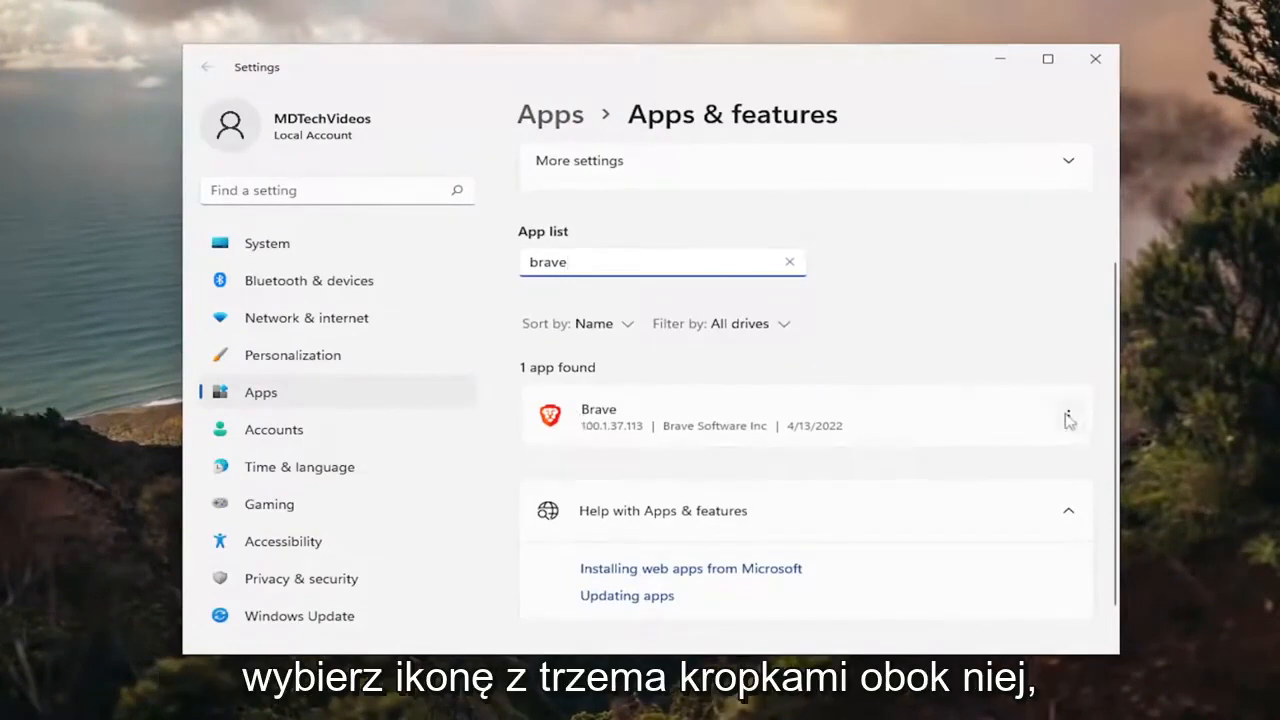
left_click(1068, 414)
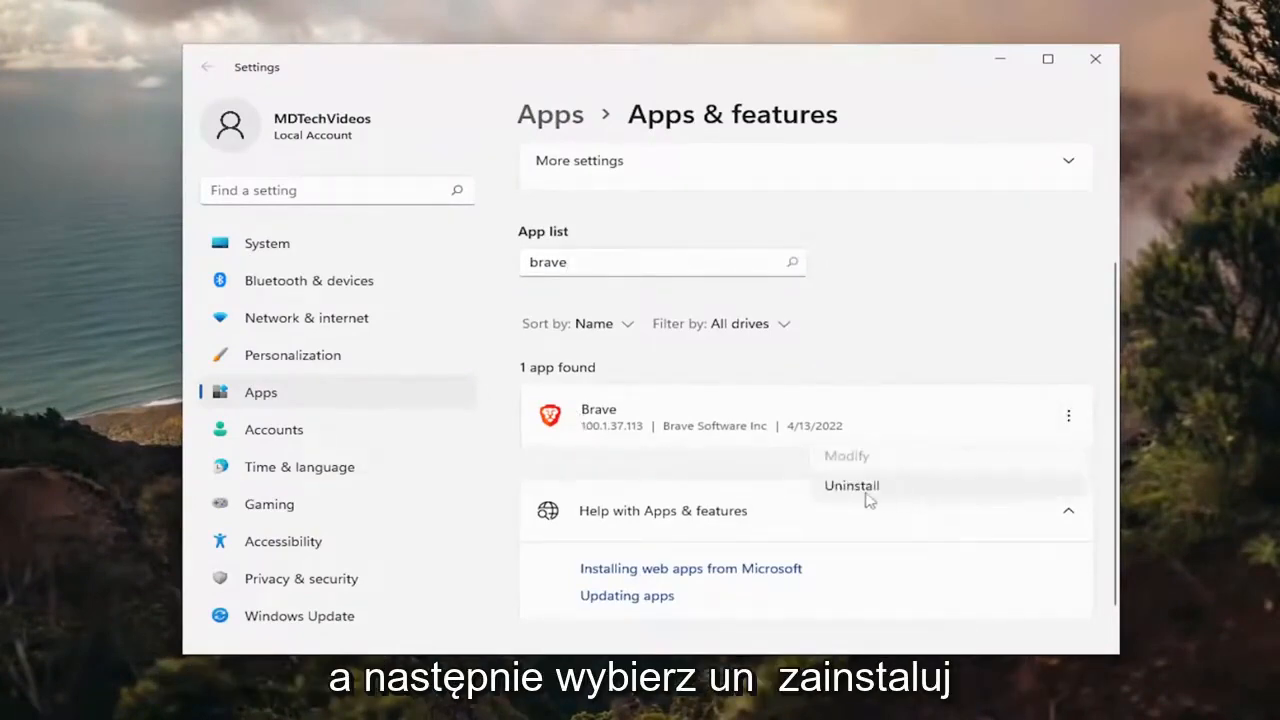
left_click(852, 486)
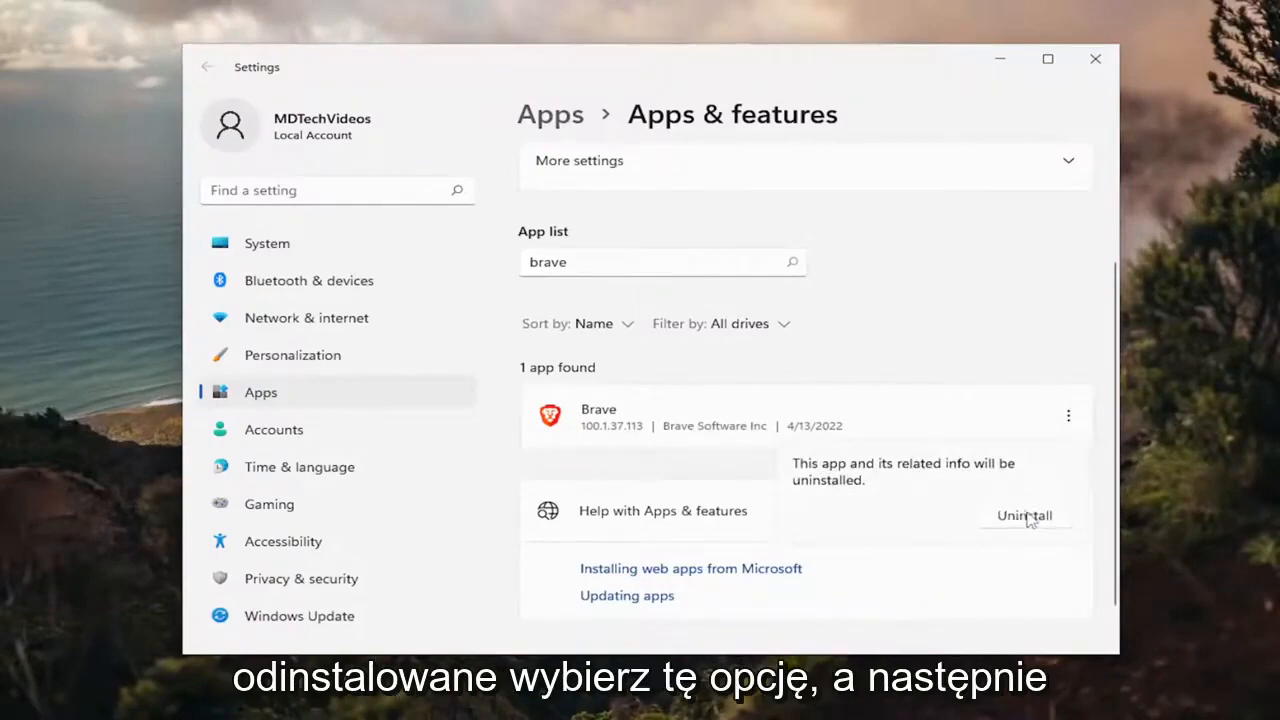
left_click(1024, 516)
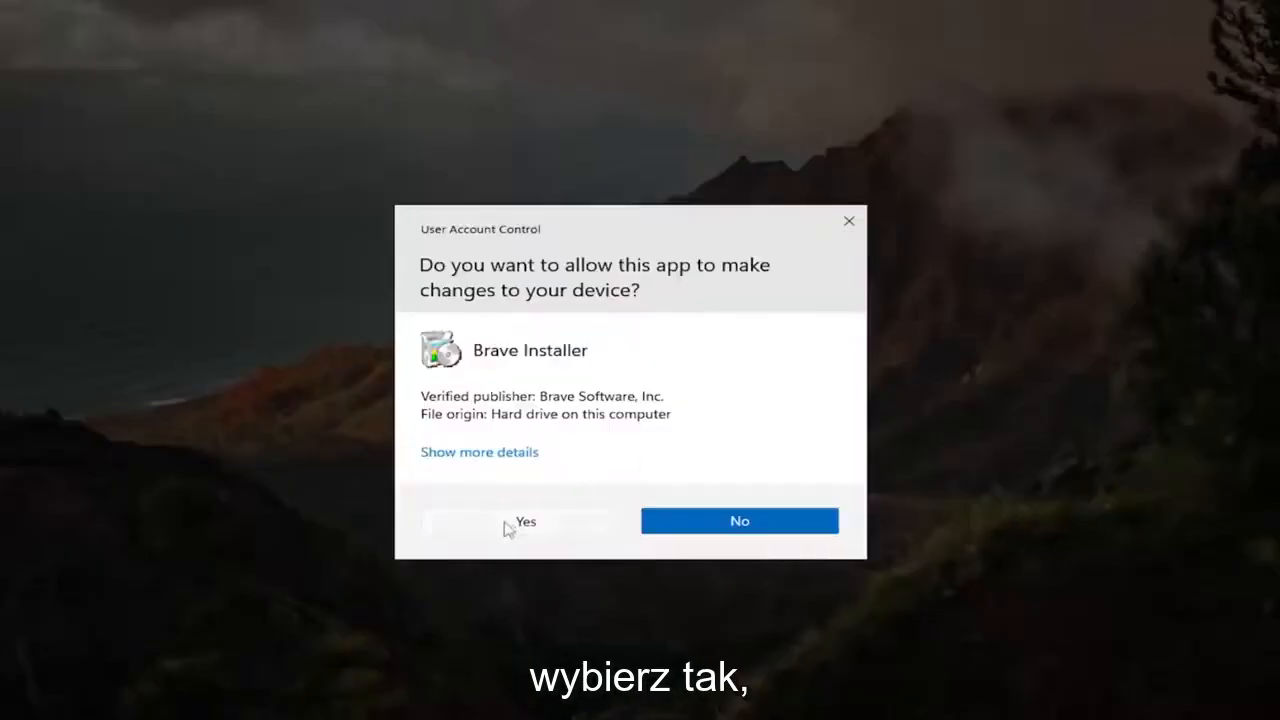
Allow Brave Installer to run and confirm removing Brave from the computer.
left_click(524, 520)
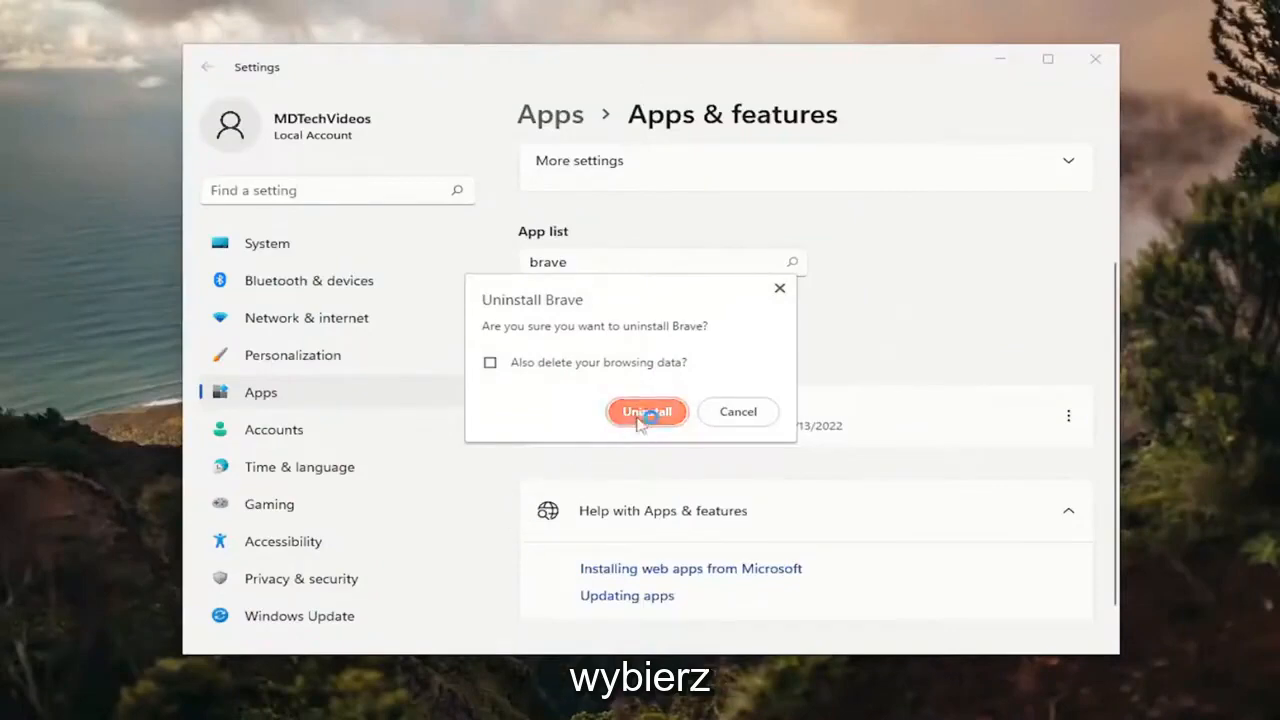
left_click(646, 412)
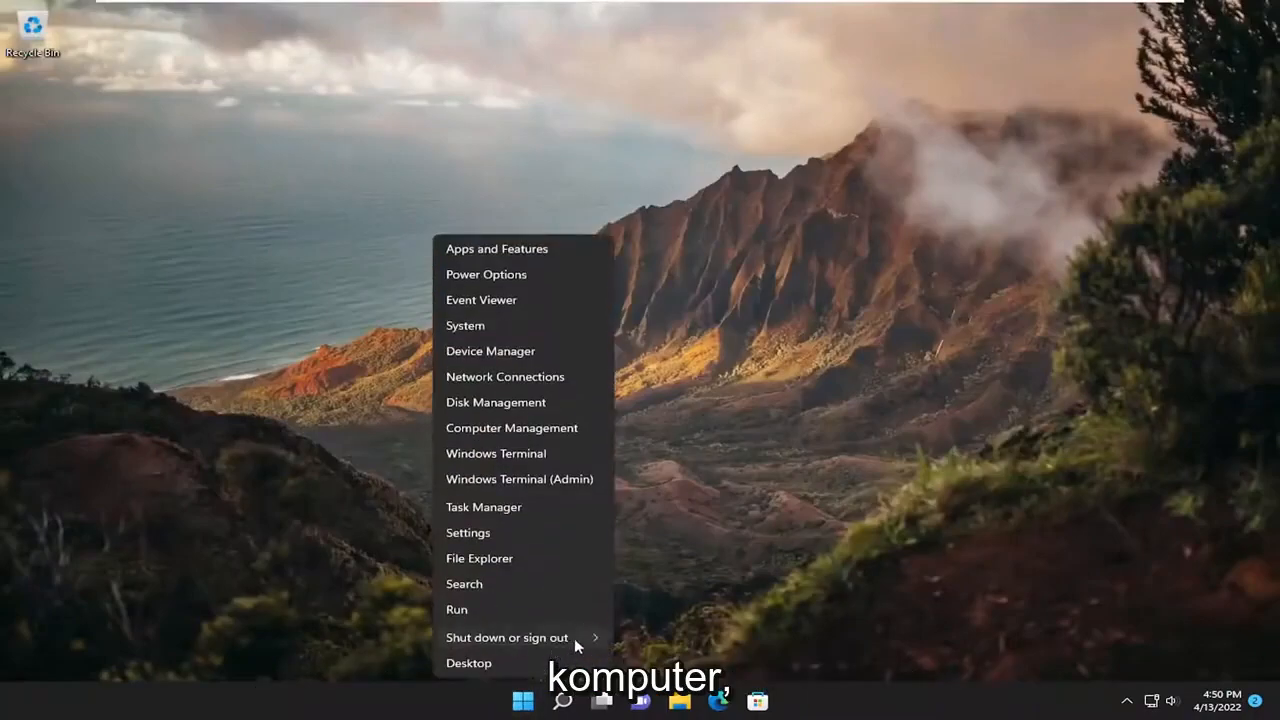
Restart the computer from the Start power-user menu.
left_click(508, 636)
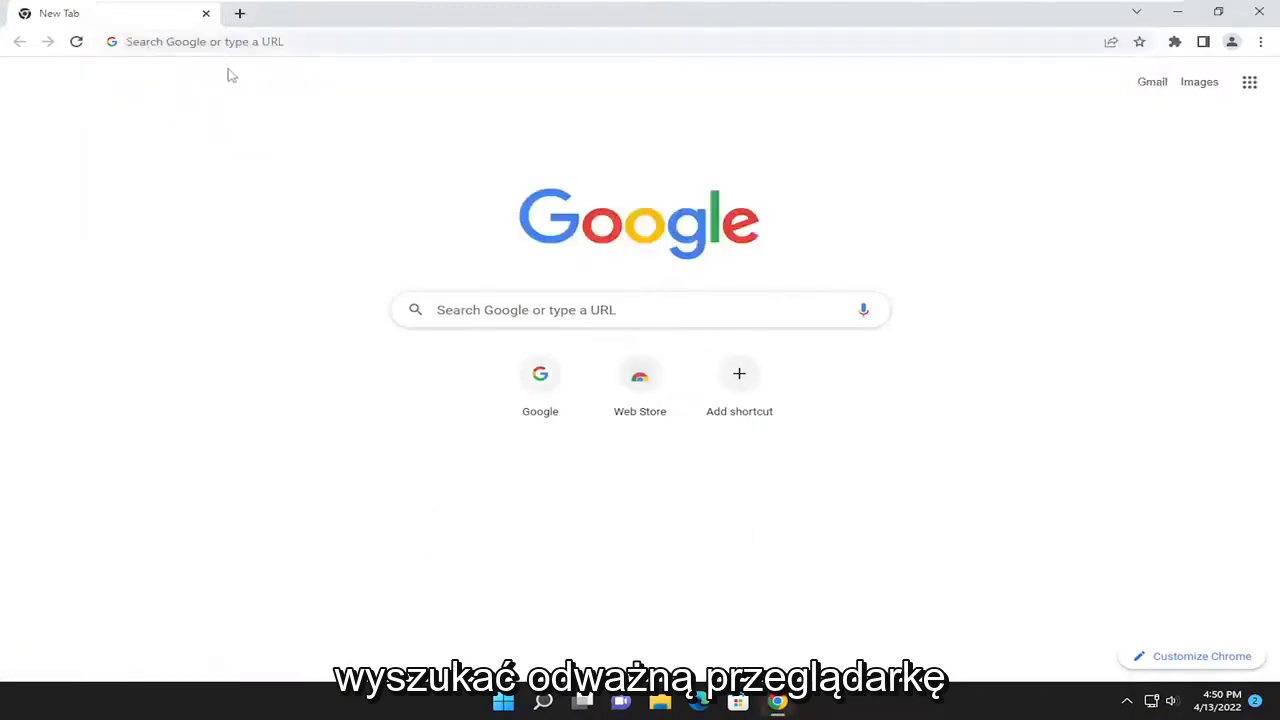
Visit brave.com, download the Brave installer and launch it.
type("brave.com")
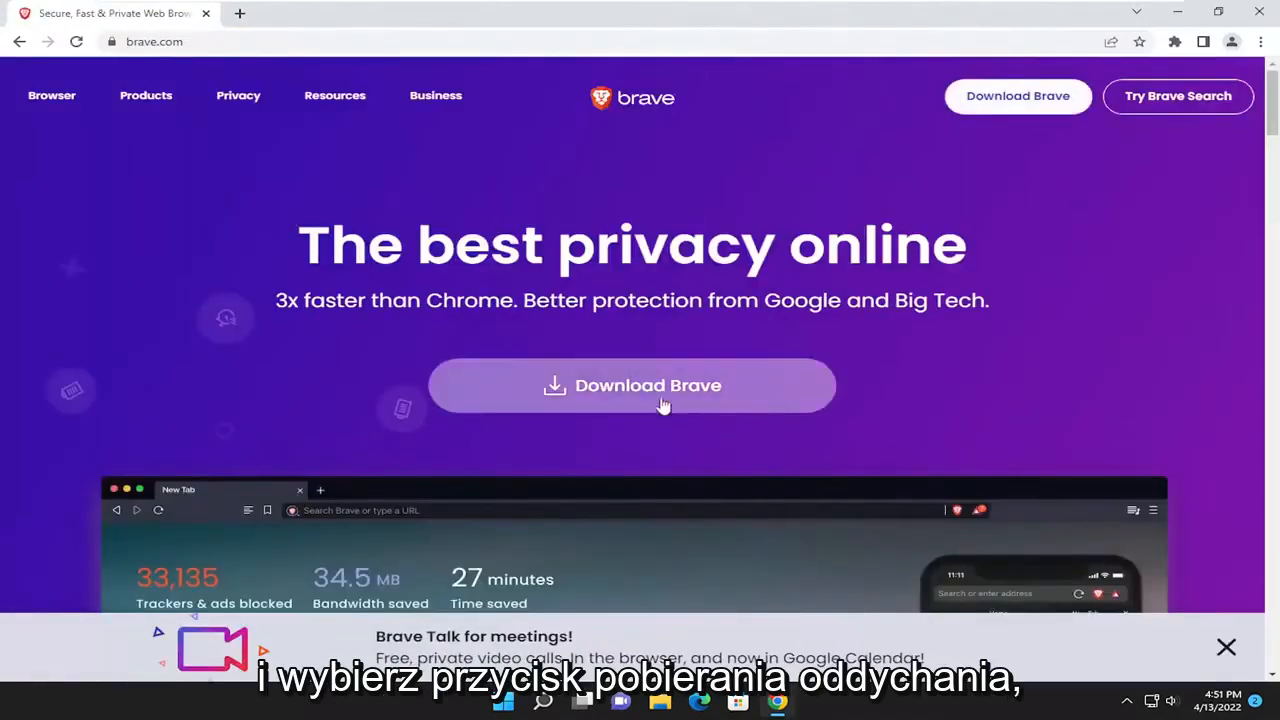
left_click(632, 384)
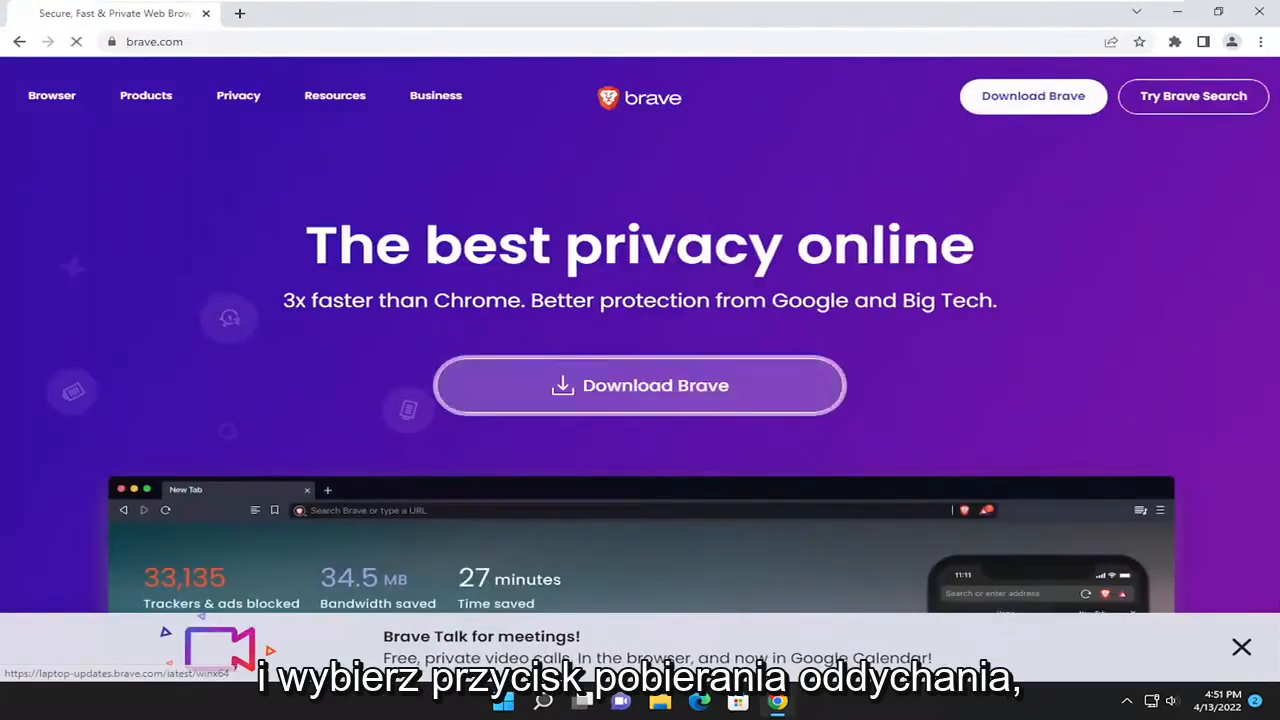
left_click(640, 384)
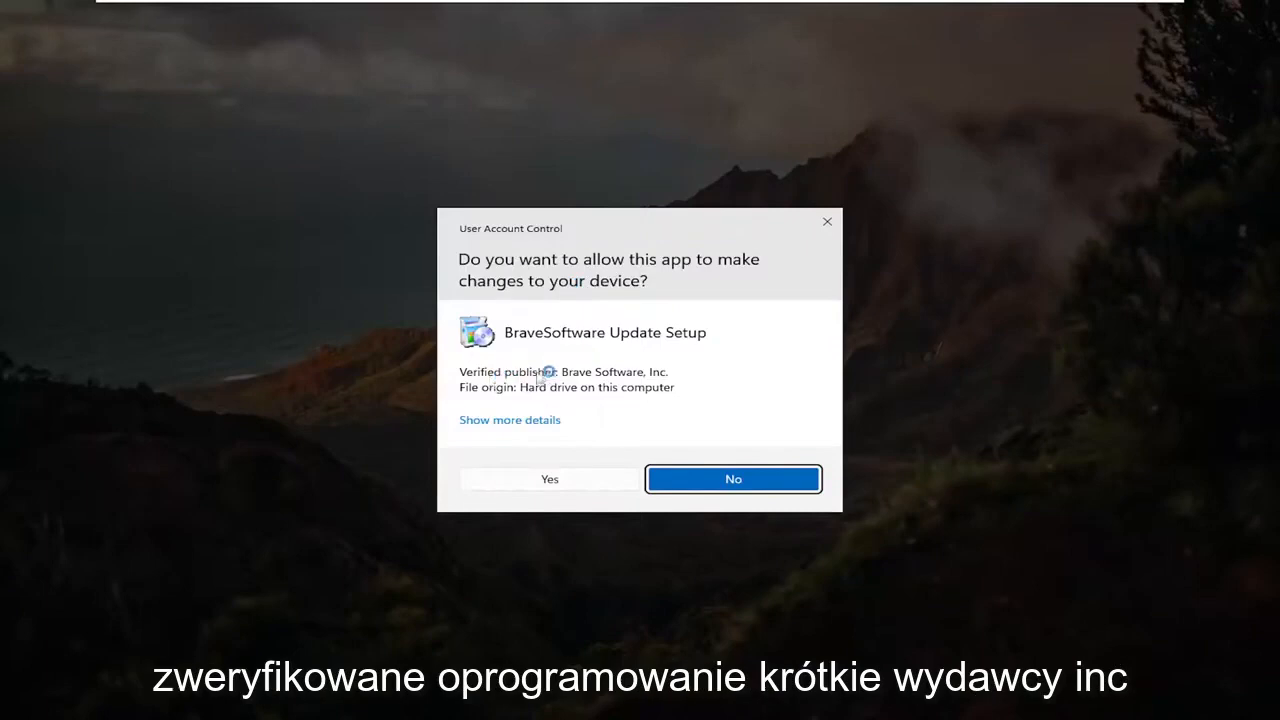
mouse_move(672, 388)
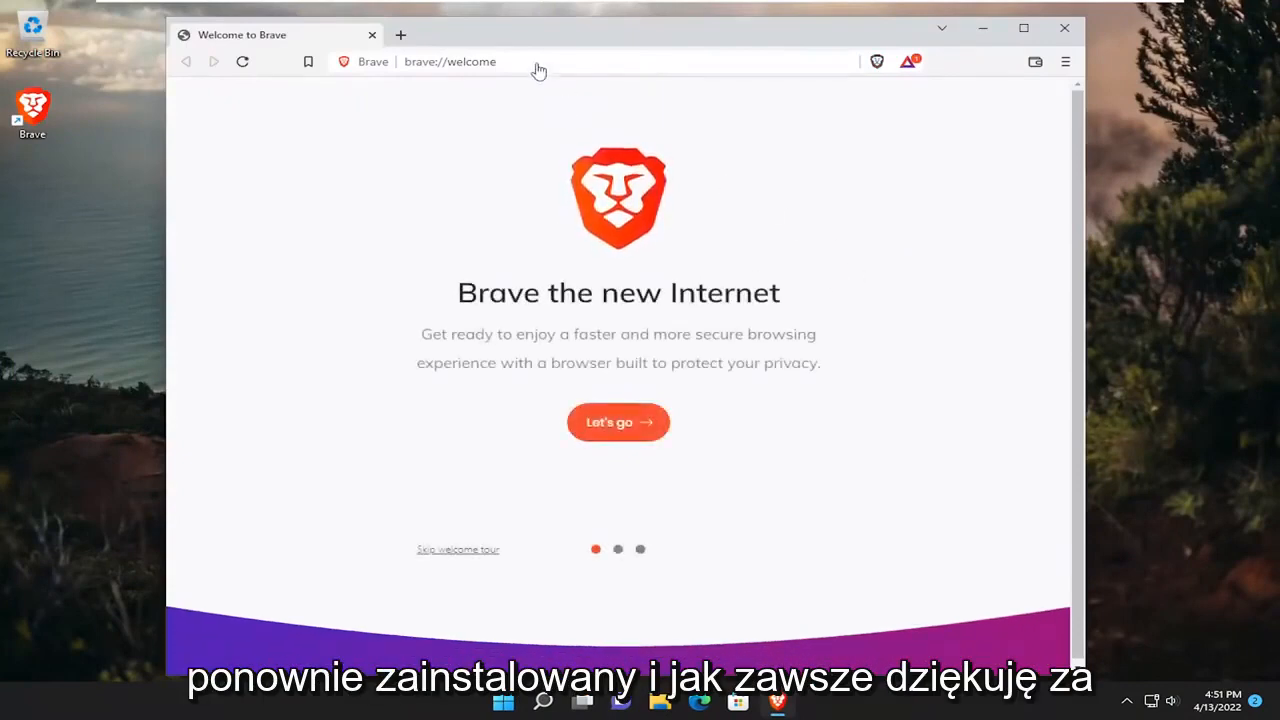
mouse_move(880, 80)
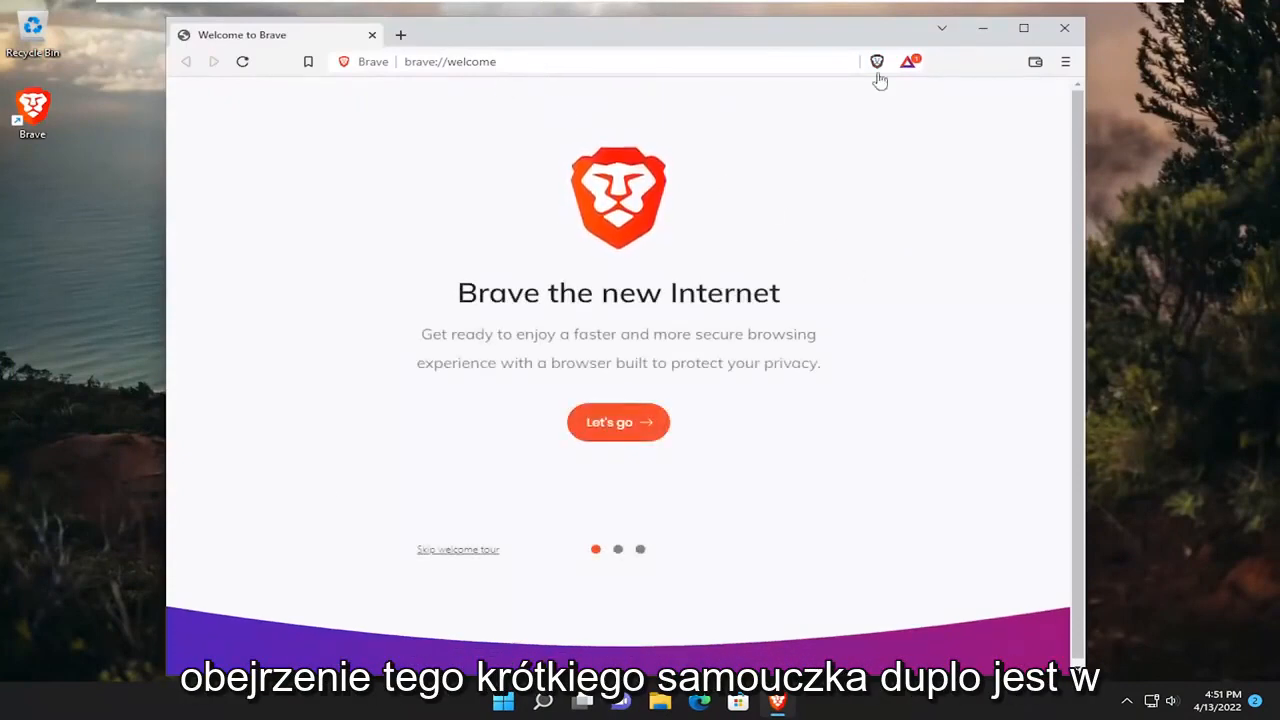